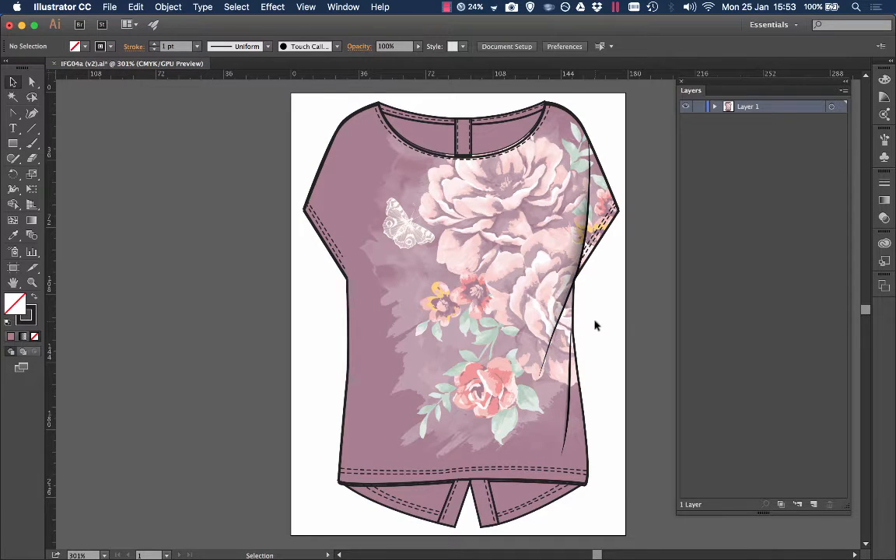
mouse_move(604, 355)
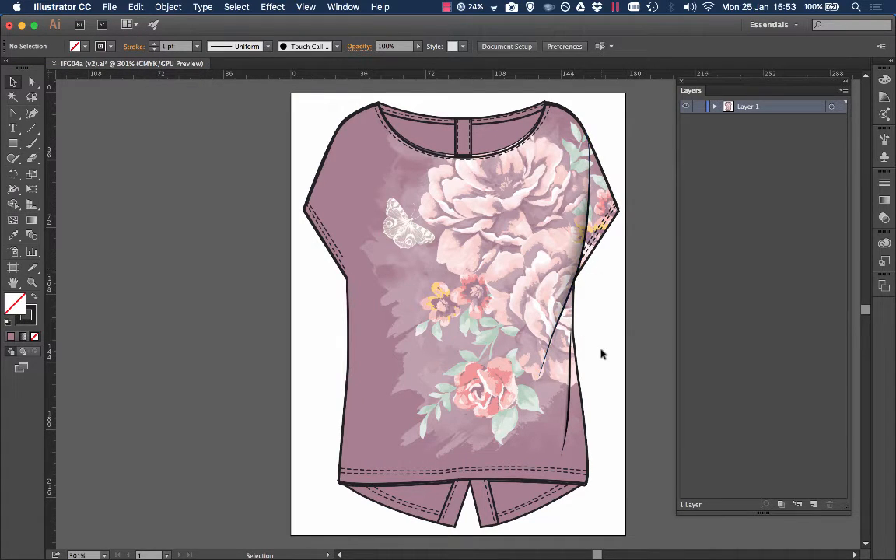
mouse_move(613, 345)
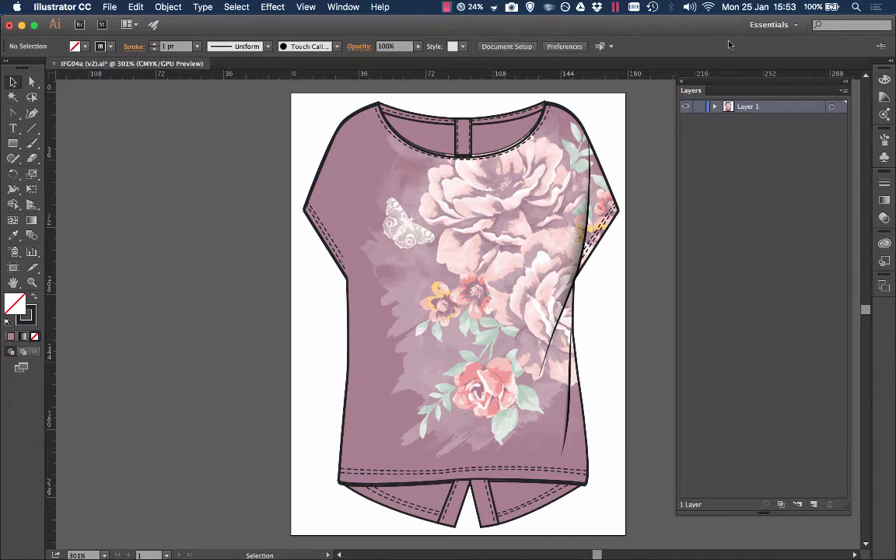
mouse_move(825, 440)
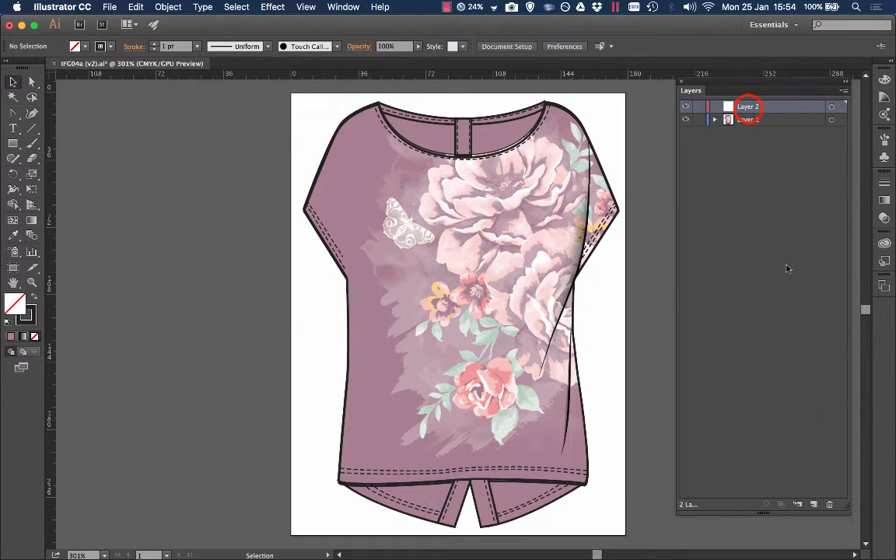
Rename the new top layer to 'Folds'.
double_click(750, 106)
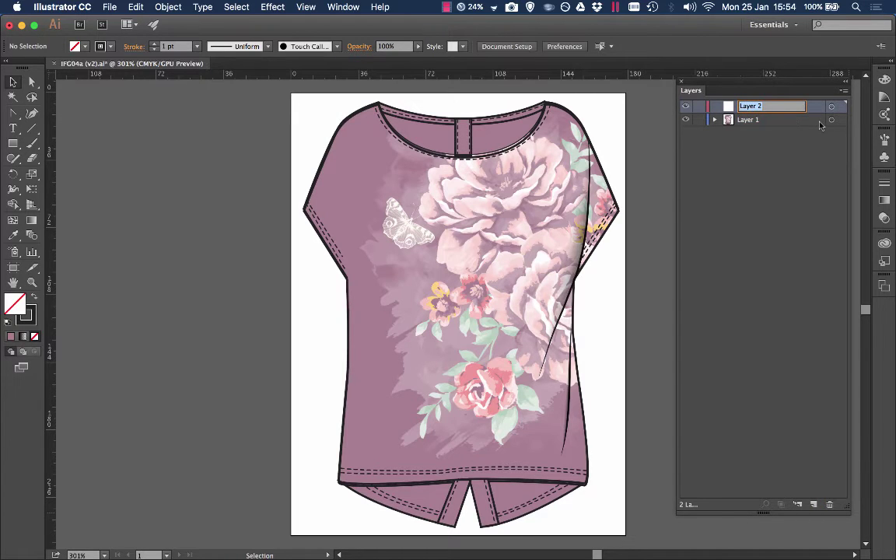
text(Folds)
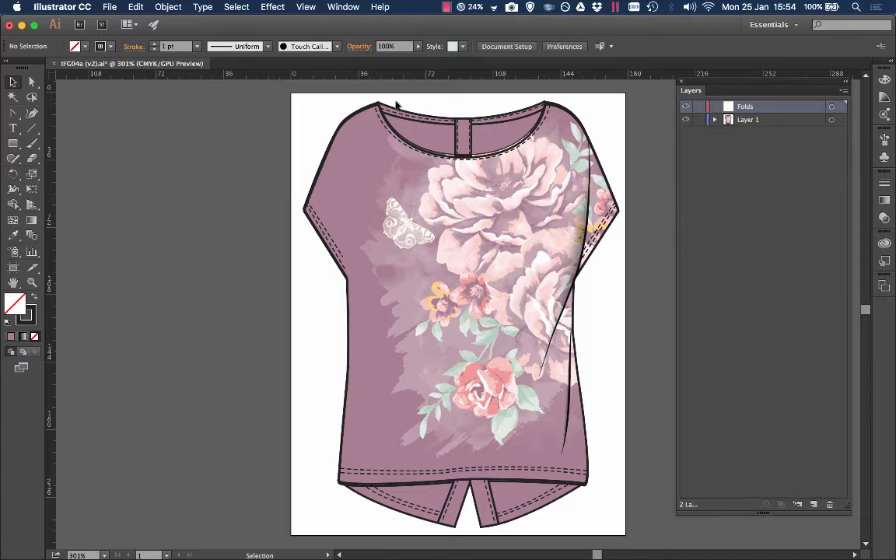
mouse_move(515, 92)
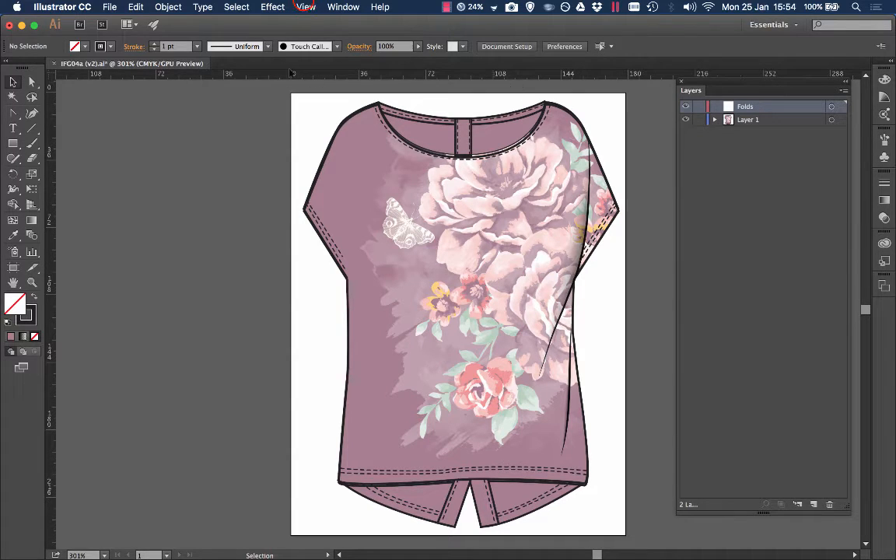
Show the guides across the t-shirt artwork via the View menu.
click(305, 7)
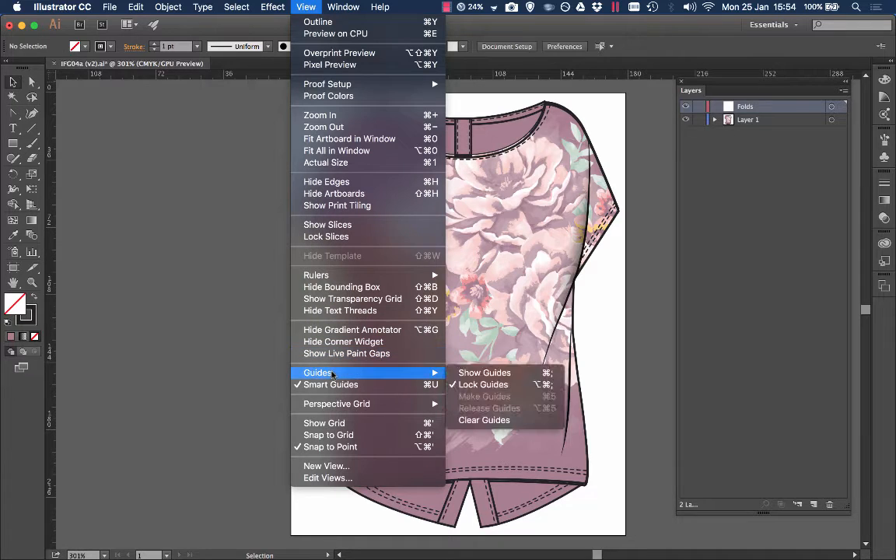
click(484, 374)
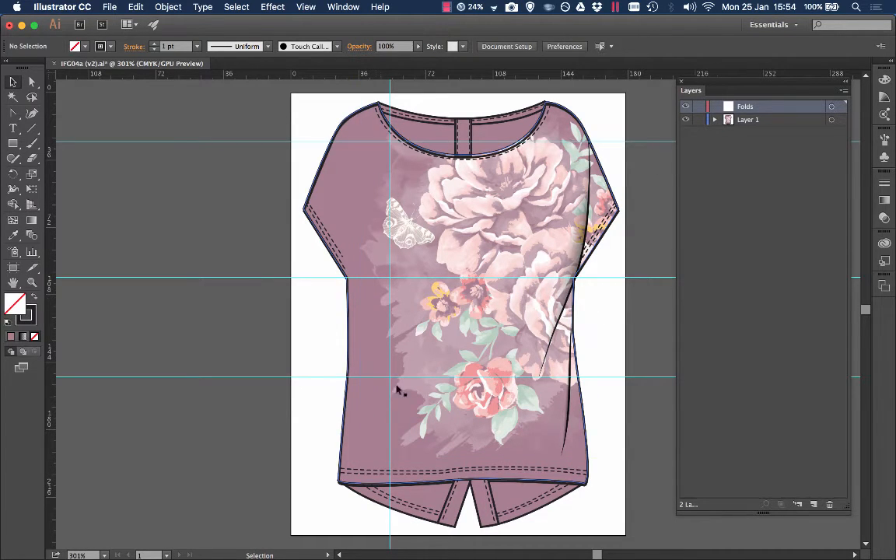
Draw a tapered fold line down the left side of the t-shirt on the Folds layer.
click(745, 105)
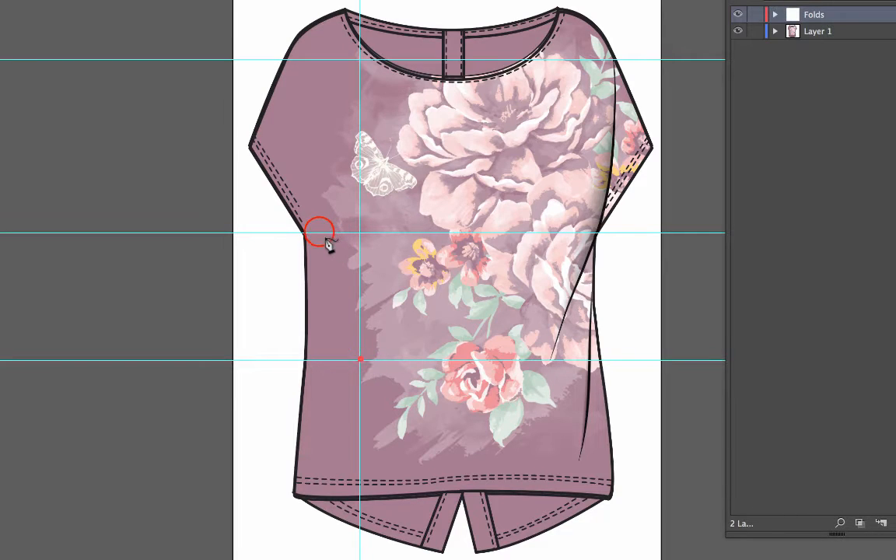
drag(319, 232, 294, 59)
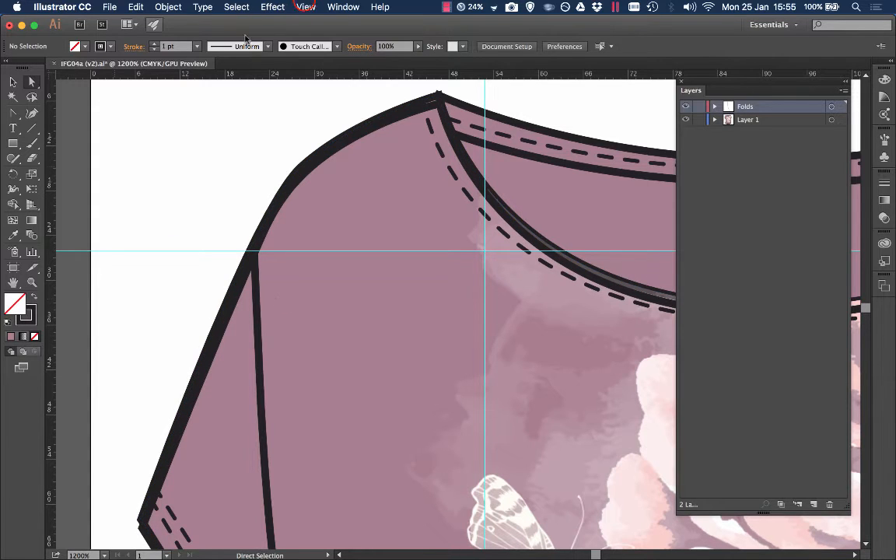
click(305, 6)
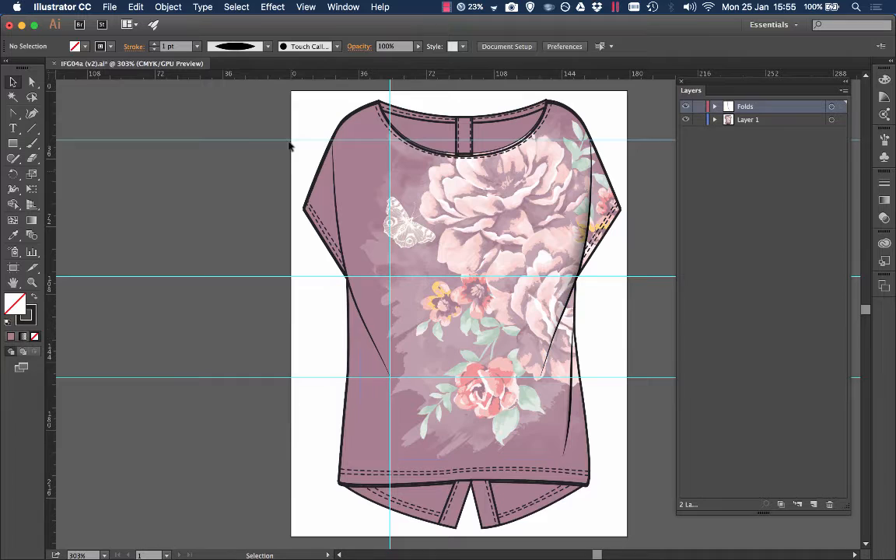
mouse_move(14, 115)
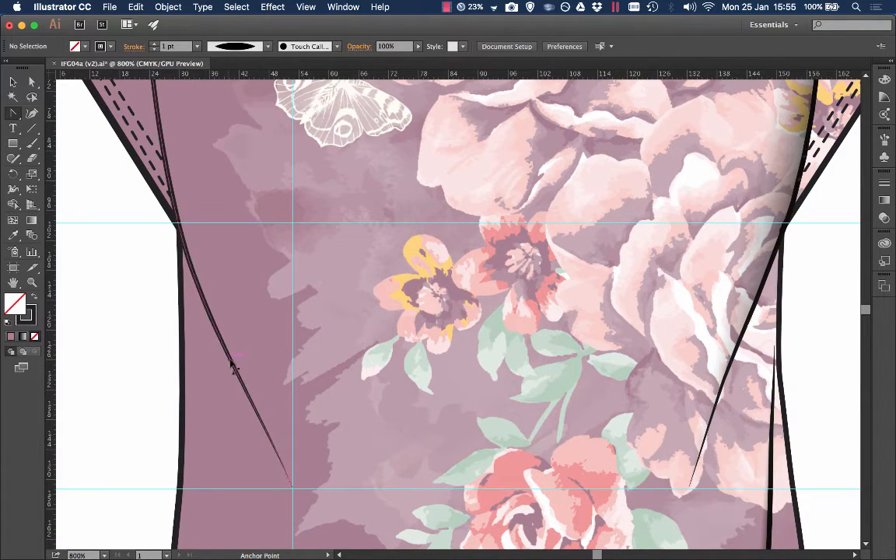
Bend the left fold line's anchor into a smooth curve with the Anchor Point tool, then deselect.
click(233, 364)
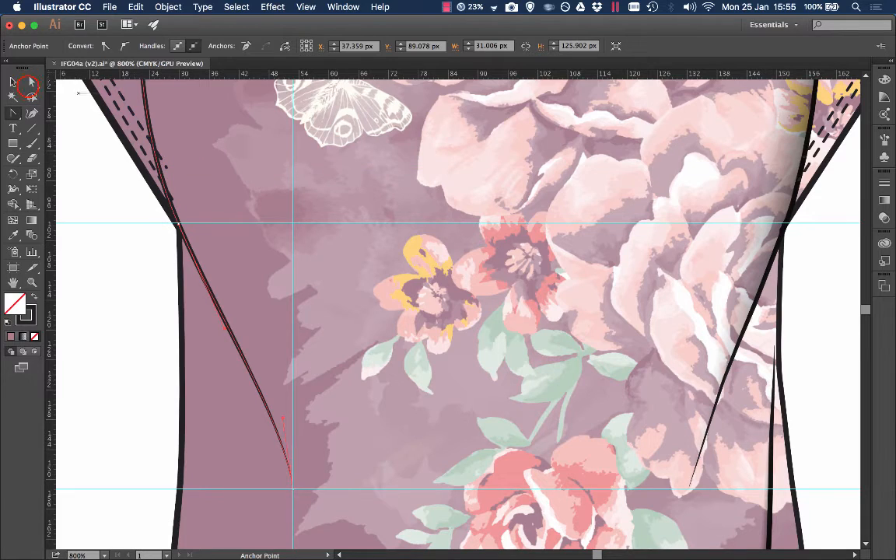
click(13, 84)
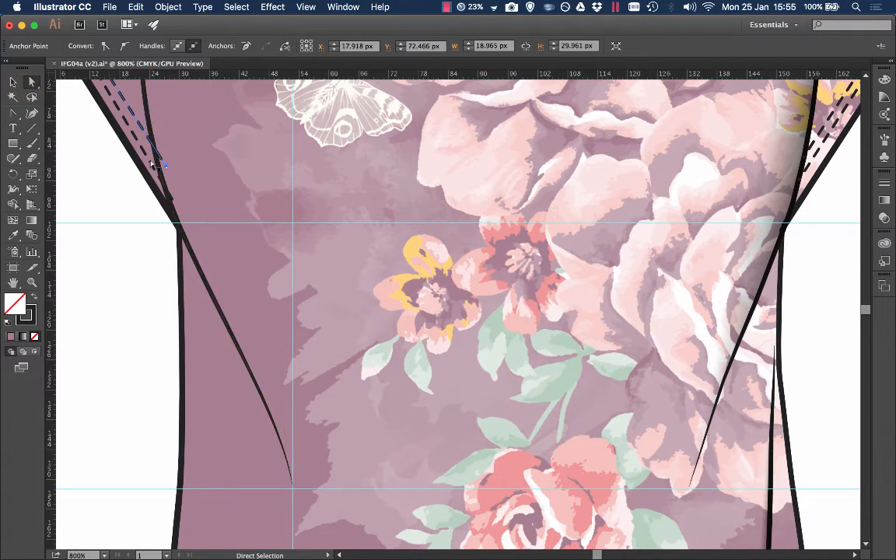
drag(165, 165, 159, 153)
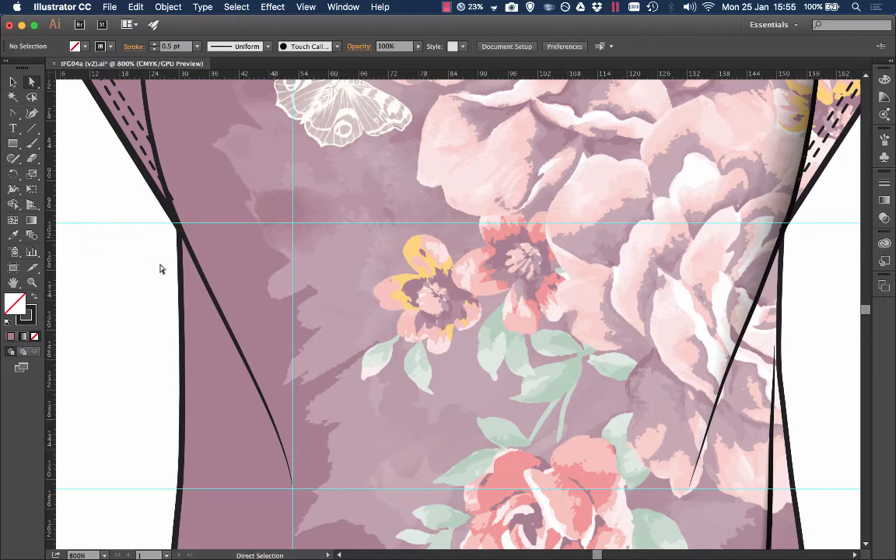
click(178, 208)
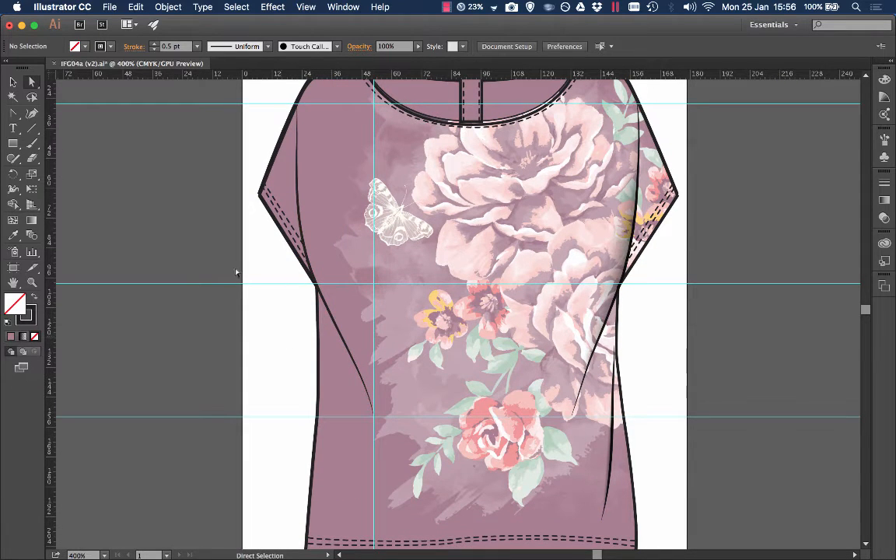
Hide the guides so the t-shirt and curved fold line show unobstructed.
scroll(down, 3)
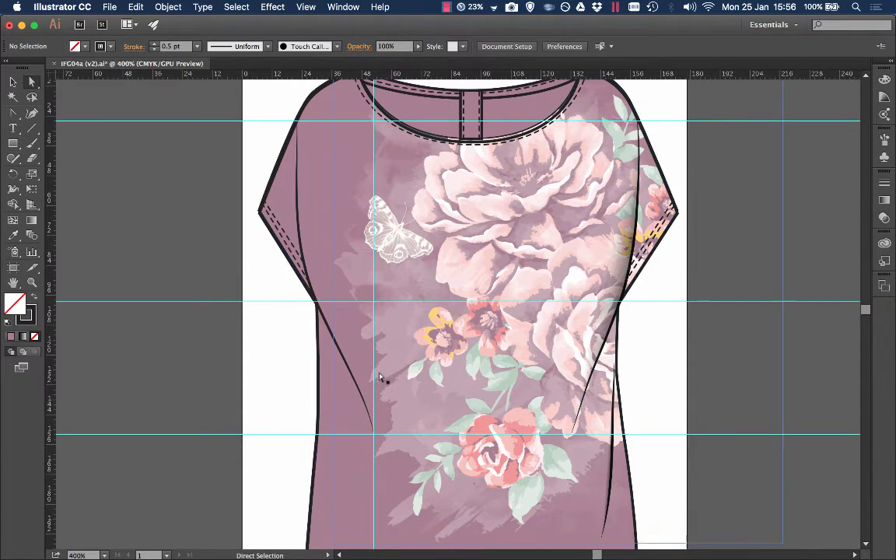
mouse_move(395, 241)
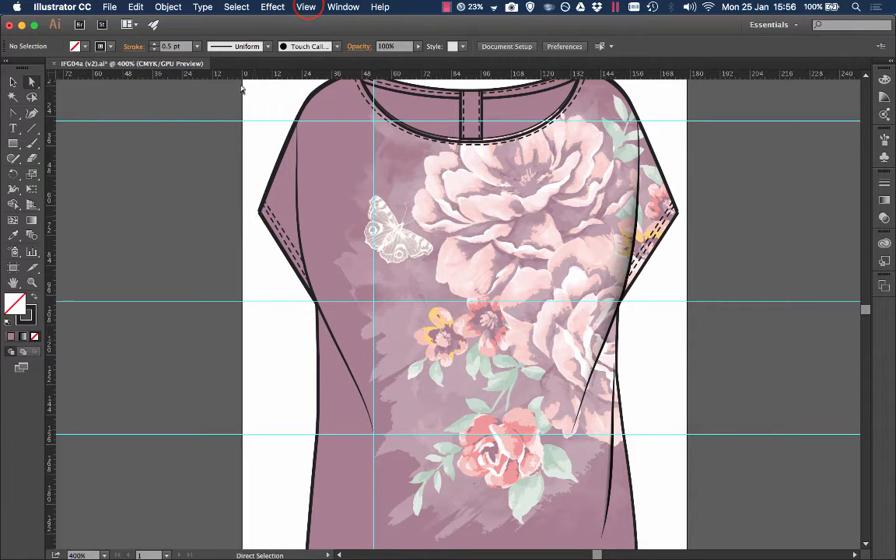
click(311, 6)
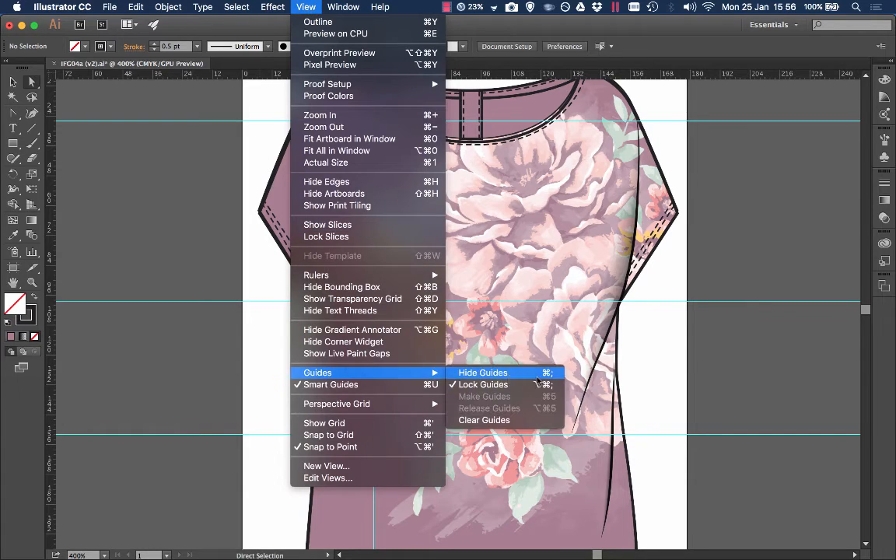
click(482, 373)
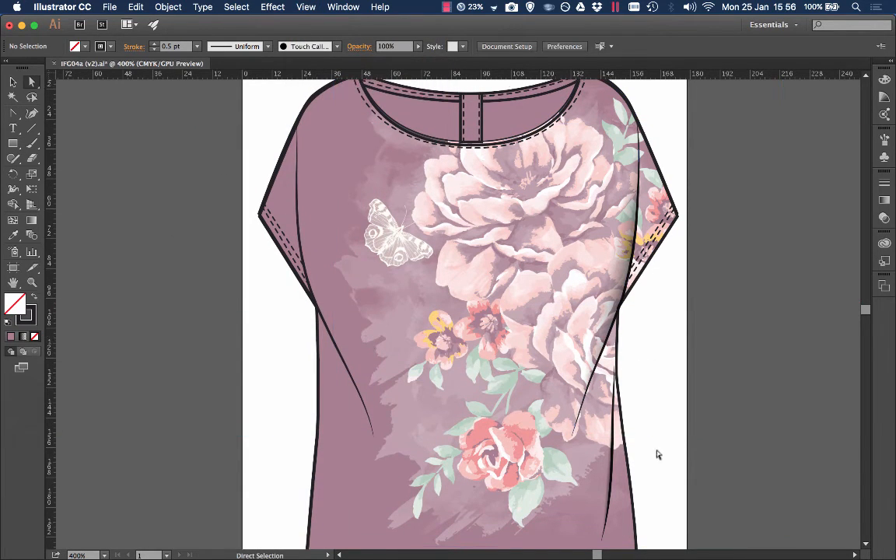
click(12, 84)
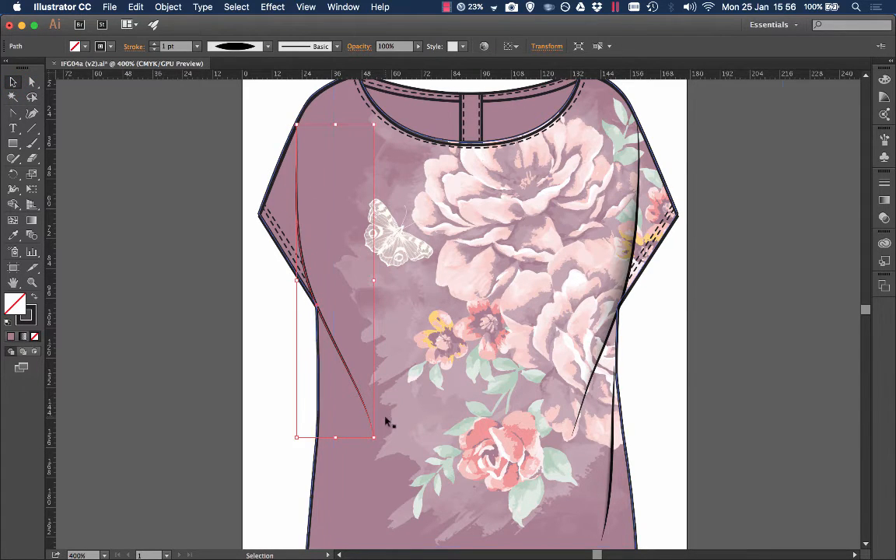
Show the Appearance settings for the fold path and its fill swatch choices.
click(342, 7)
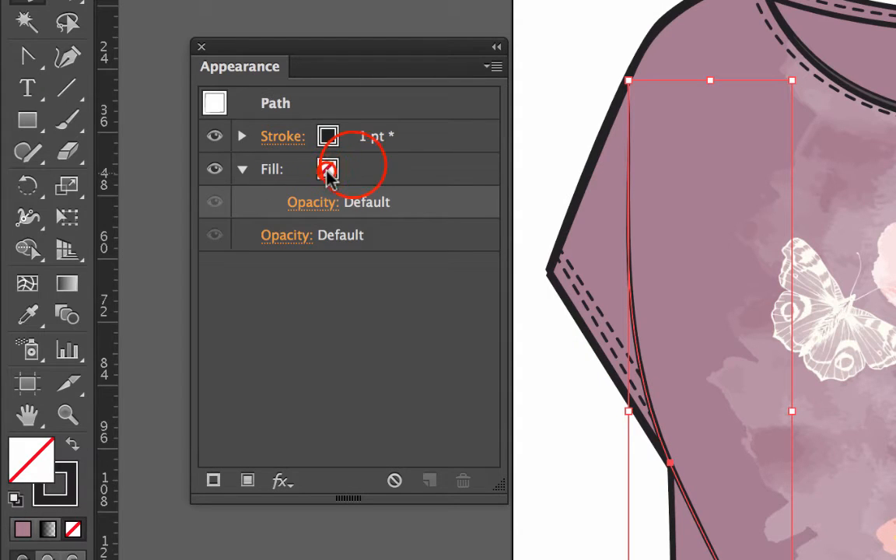
click(327, 168)
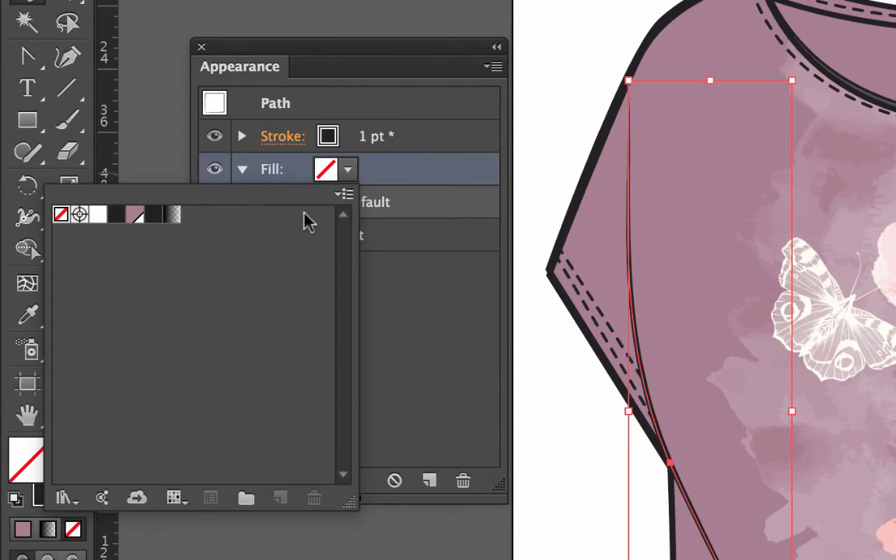
mouse_move(173, 215)
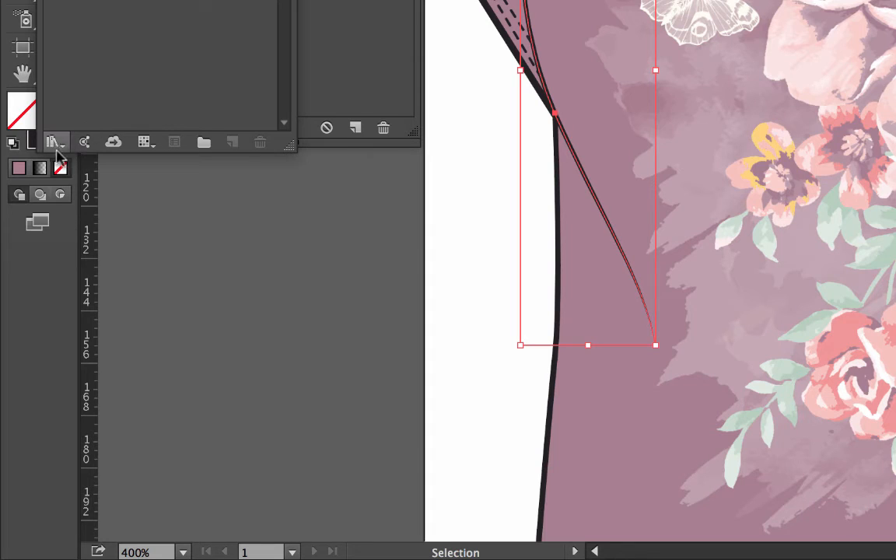
mouse_move(54, 143)
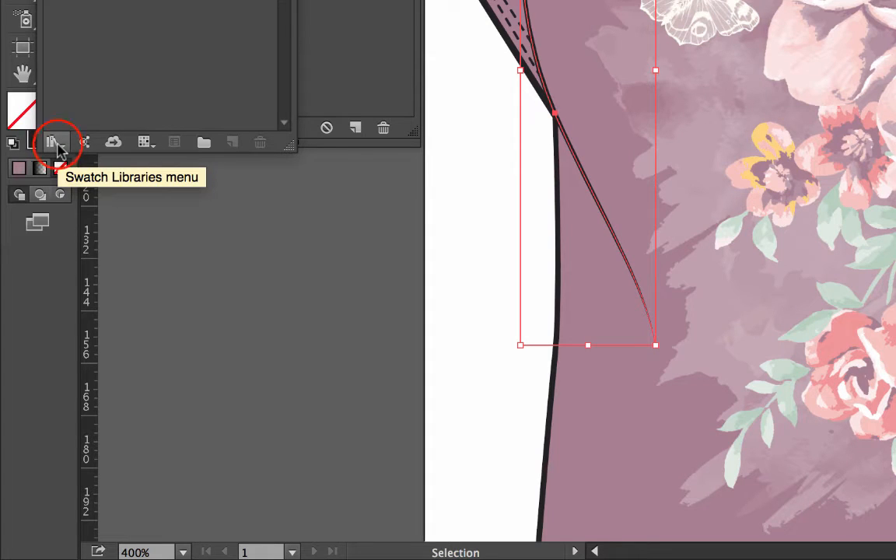
Load the Fades gradient swatch library for the fold's fill.
click(56, 143)
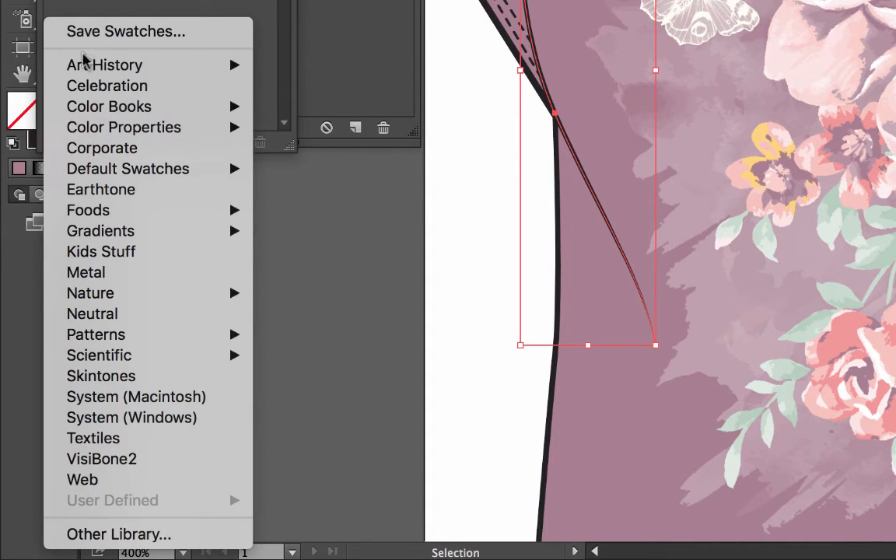
mouse_move(100, 231)
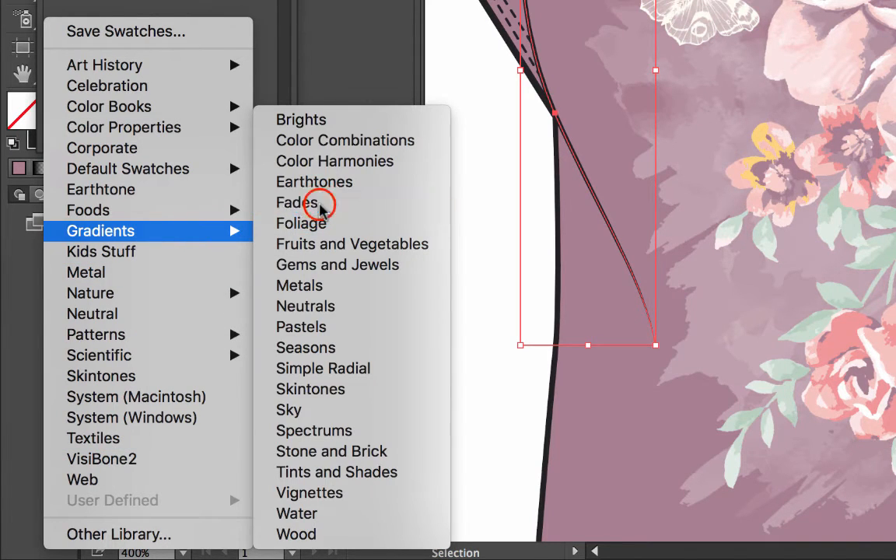
click(296, 203)
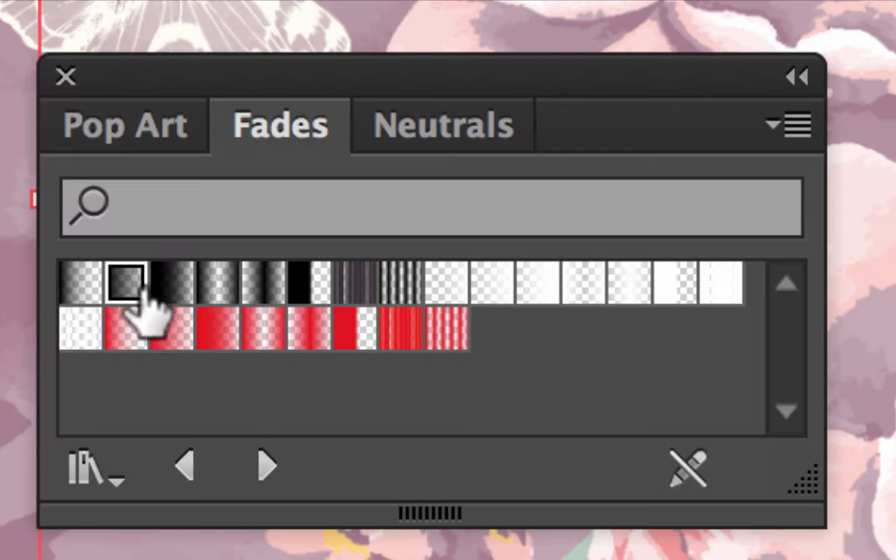
mouse_move(125, 293)
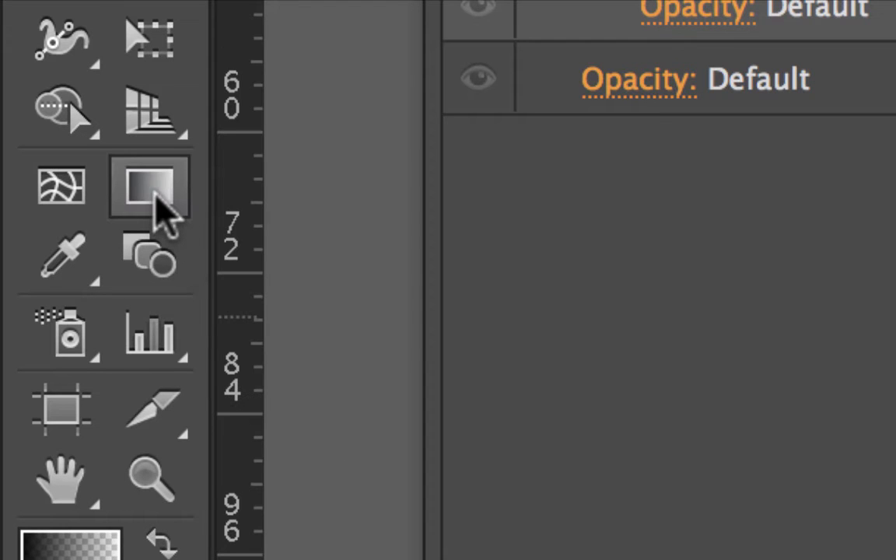
mouse_move(152, 199)
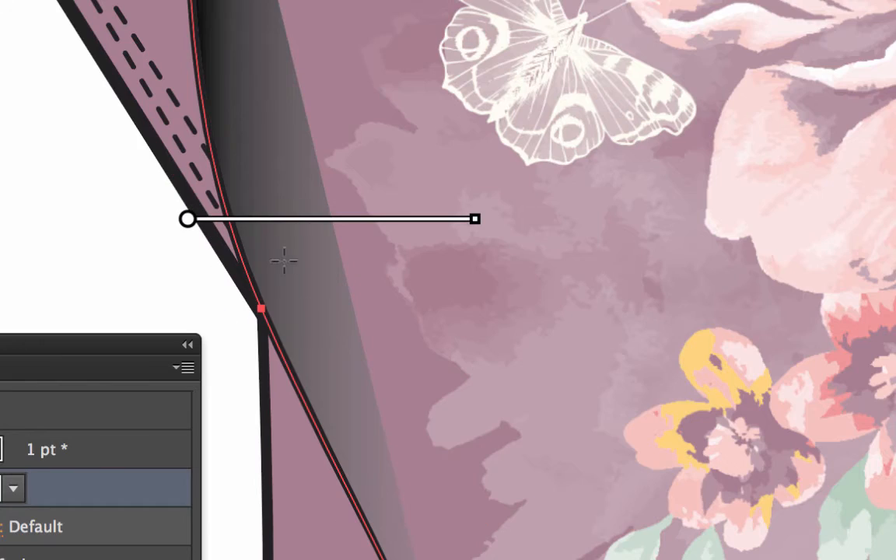
mouse_move(235, 261)
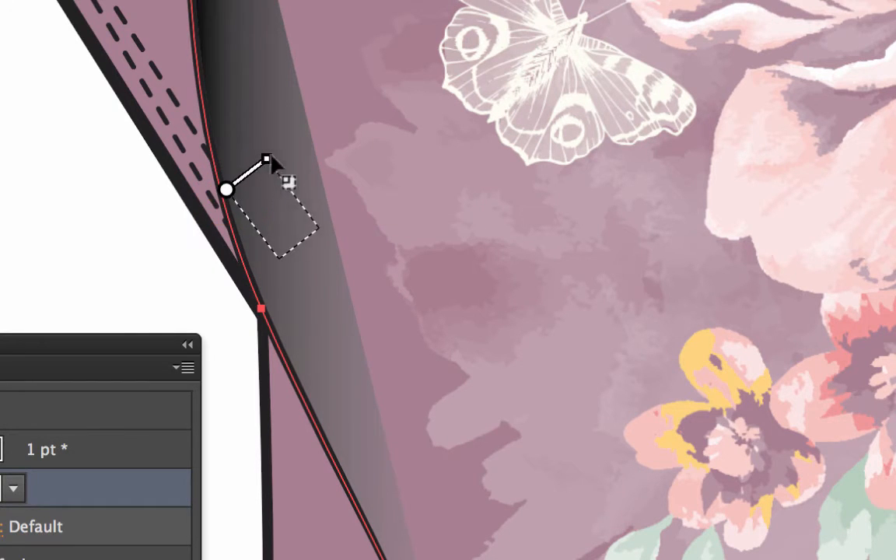
Rotate and stretch the fold's gradient so it runs from the fold edge toward the butterfly.
drag(268, 159, 445, 40)
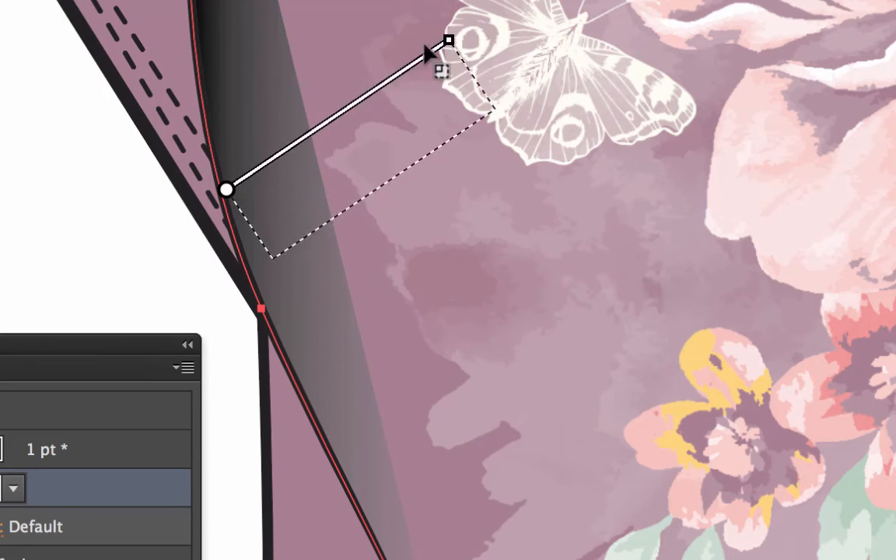
drag(449, 41, 303, 168)
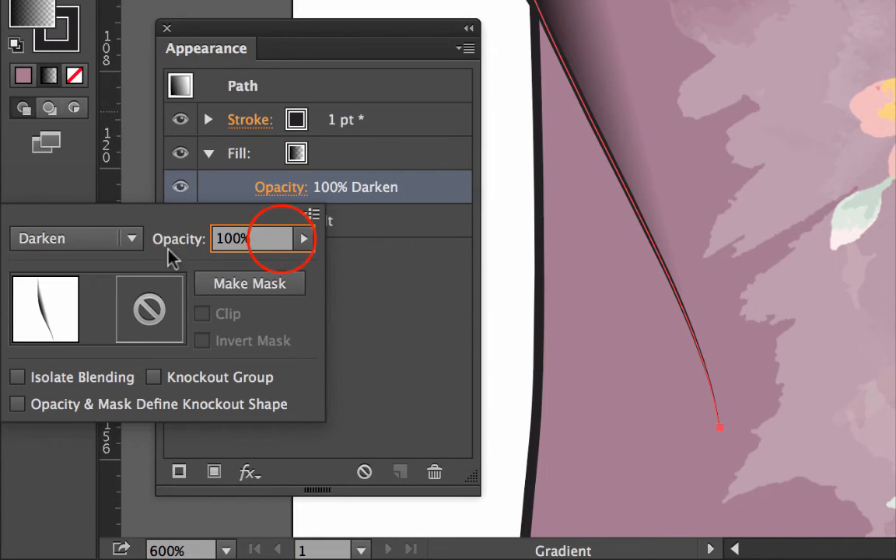
Set the fold's Darken fill opacity to 70% then ease it to 58%, and return to the Selection tool.
click(249, 239)
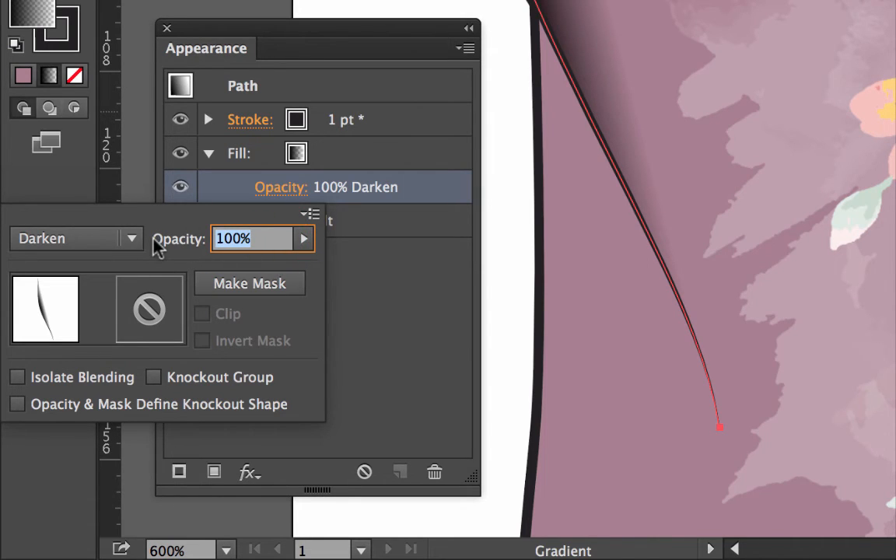
text(70)
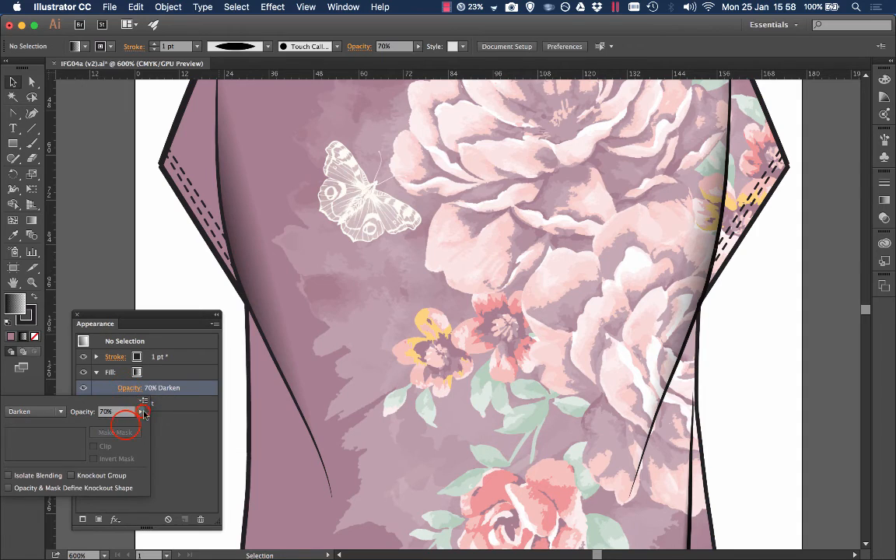
drag(144, 411, 112, 410)
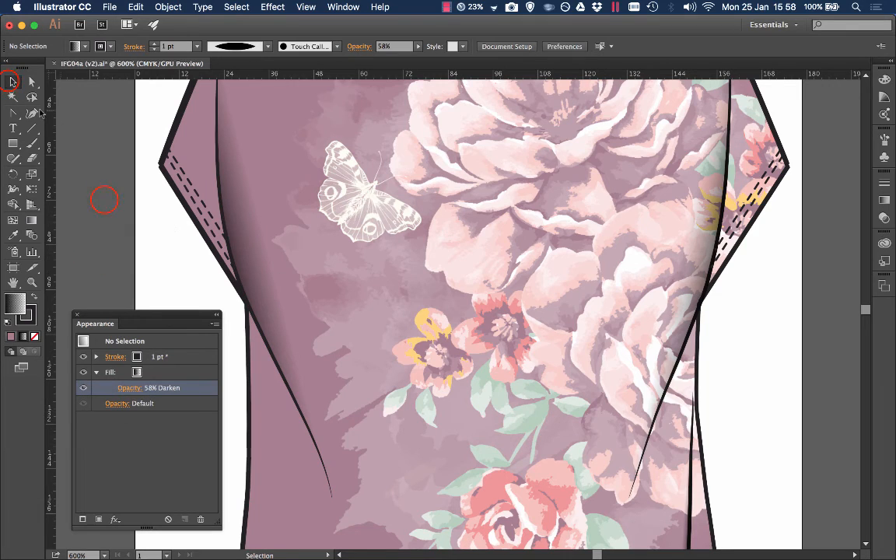
click(78, 313)
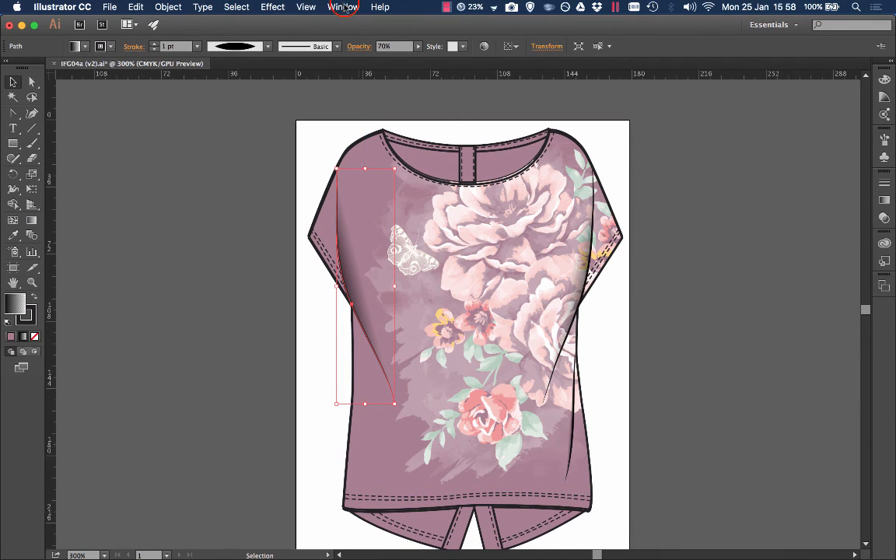
Lower the fold fill opacity to 50% in Appearance and close the panel.
click(354, 6)
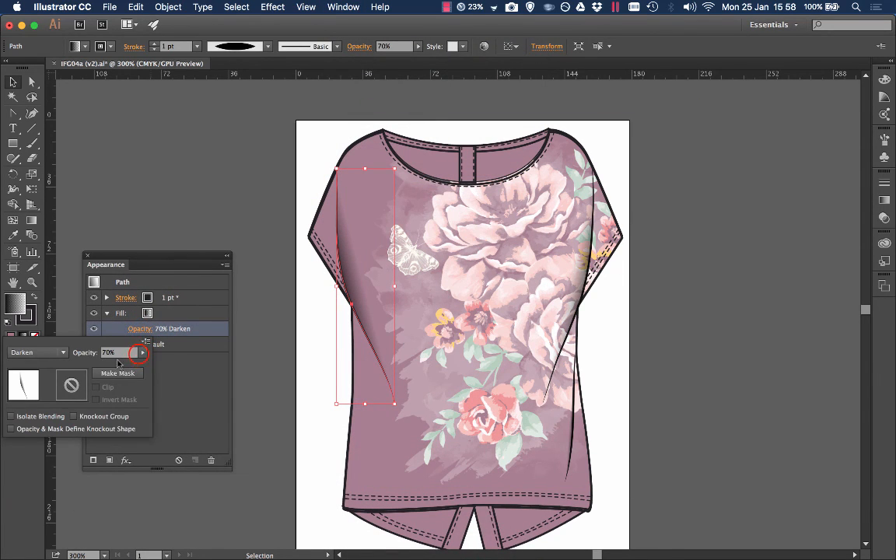
drag(139, 351, 130, 351)
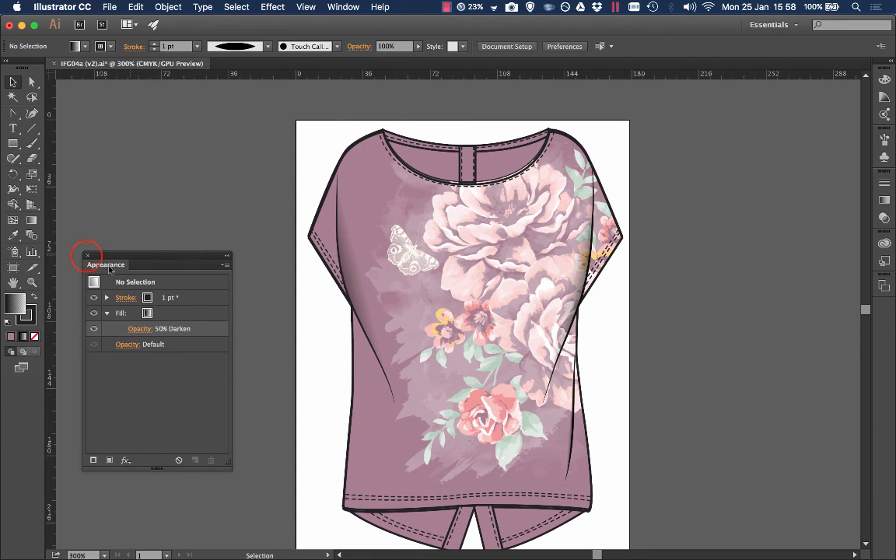
click(87, 255)
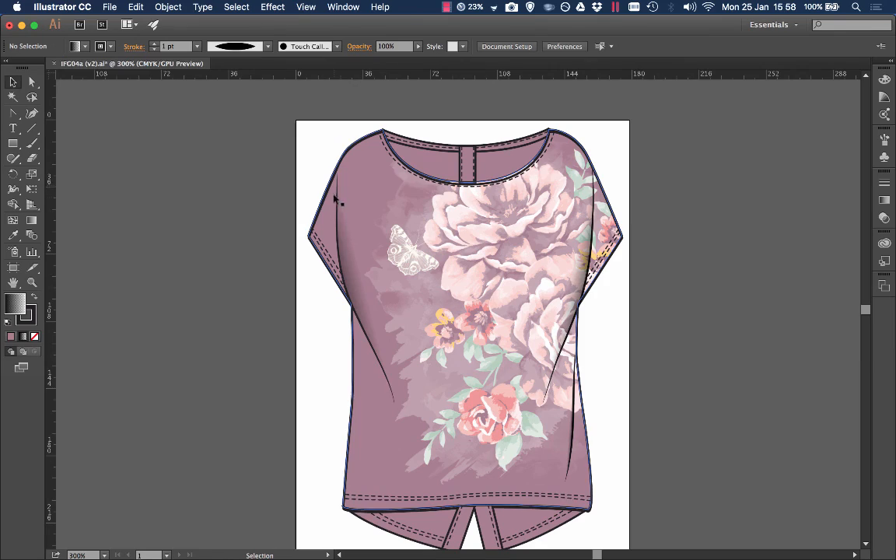